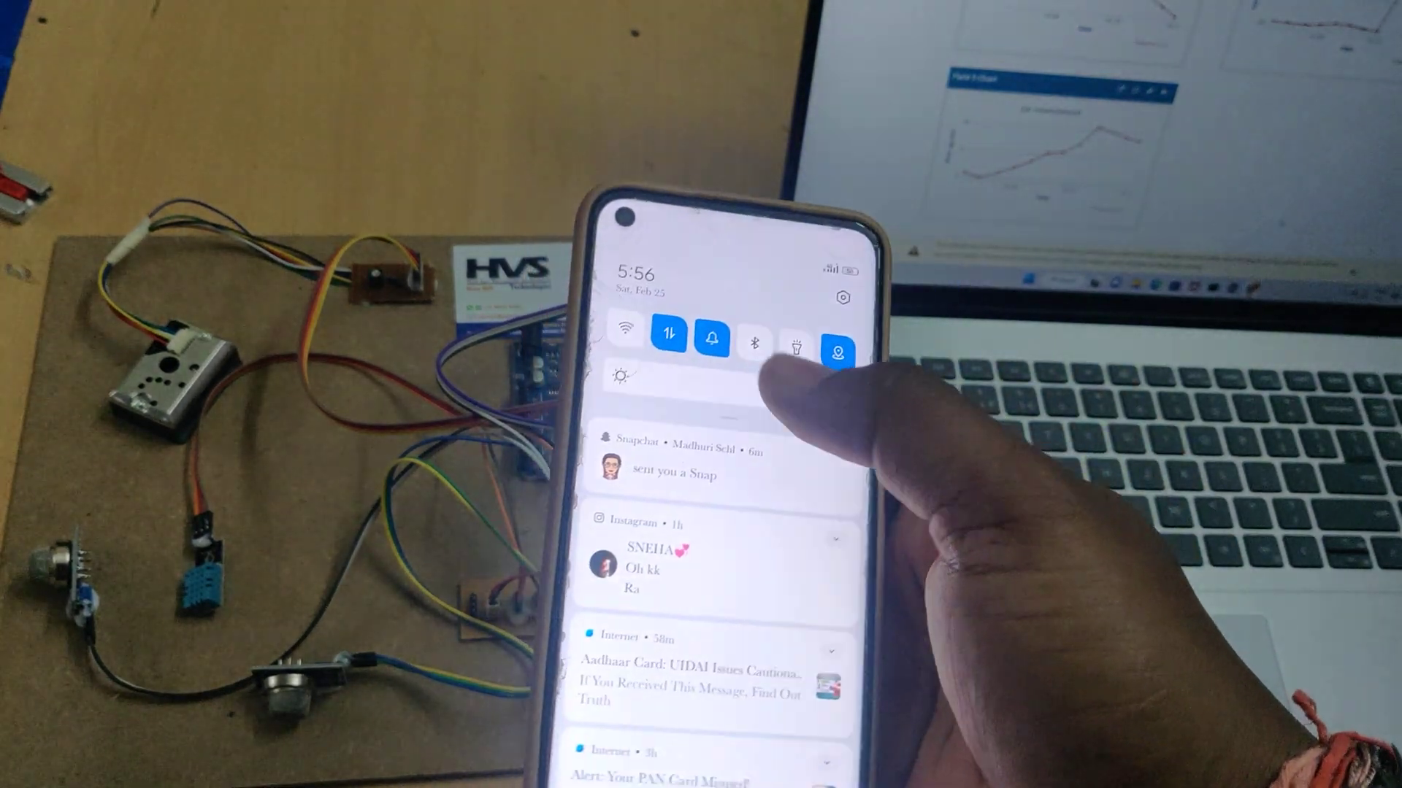
Step: Enable the personal hotspot for the project5752 network in Android Settings
left_click(833, 352)
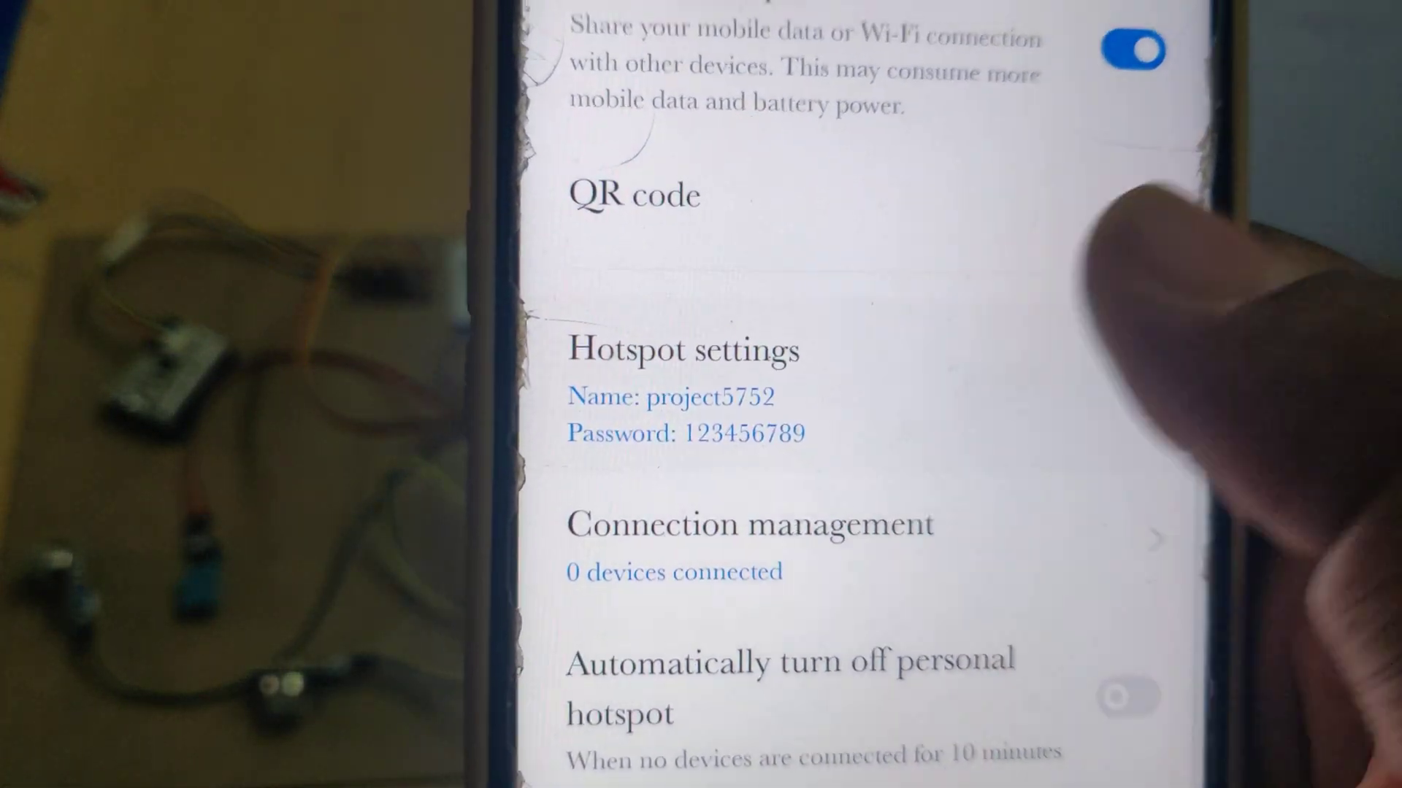
left_click(682, 349)
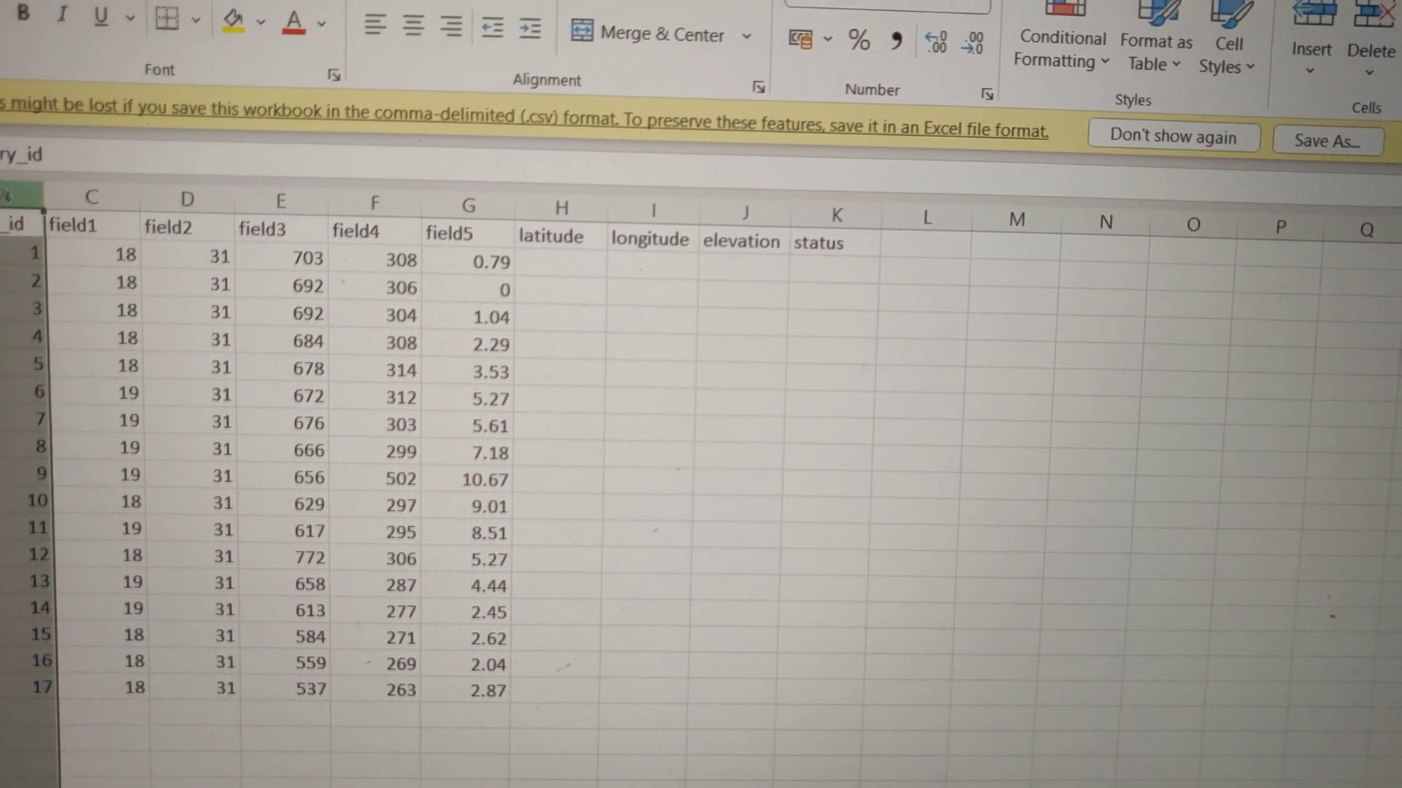
Step: Leave the exported readings workbook and return to the channel's Data Import / Export page
left_click(86, 204)
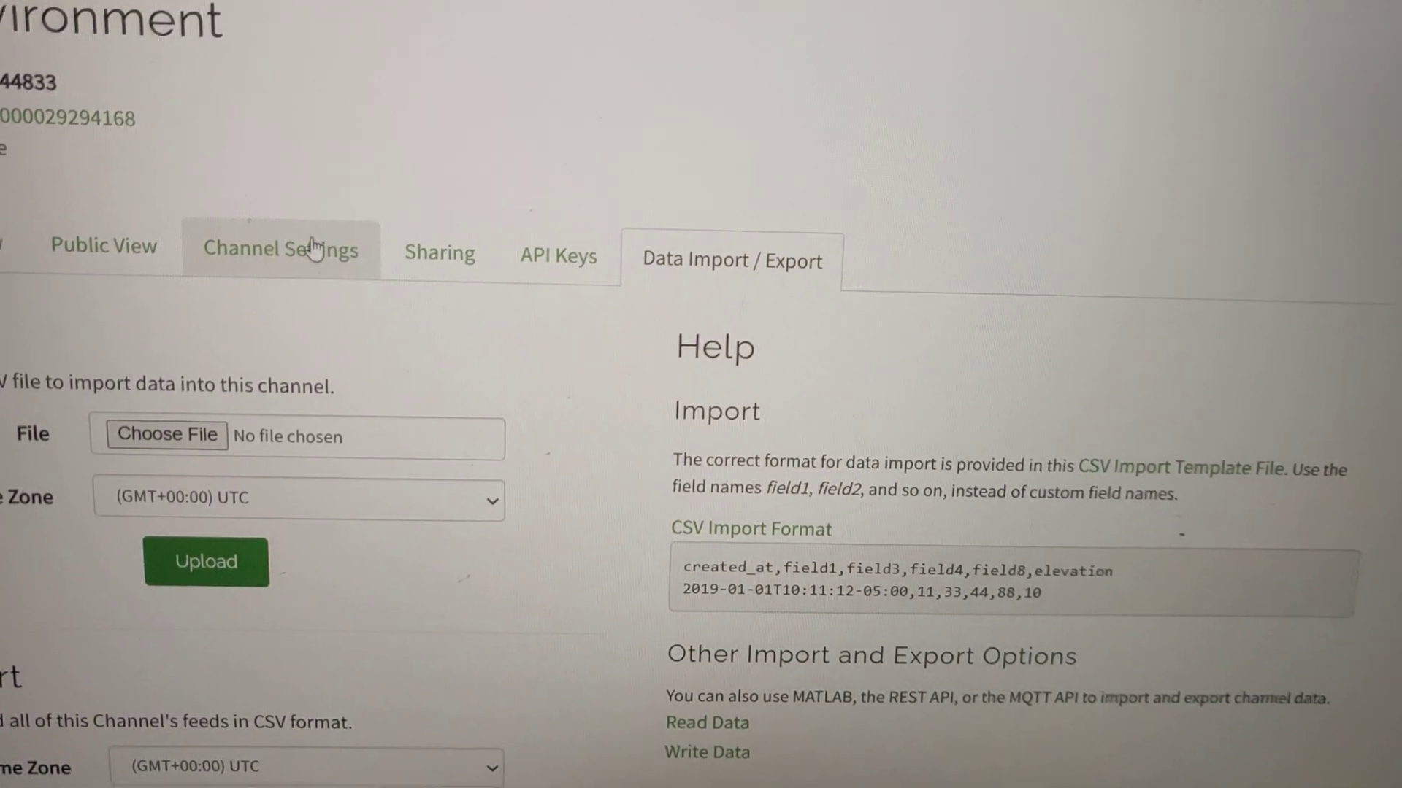
Step: Wipe all feed data from the Iot environment channel via Channel Settings and confirm the deletion
left_click(279, 248)
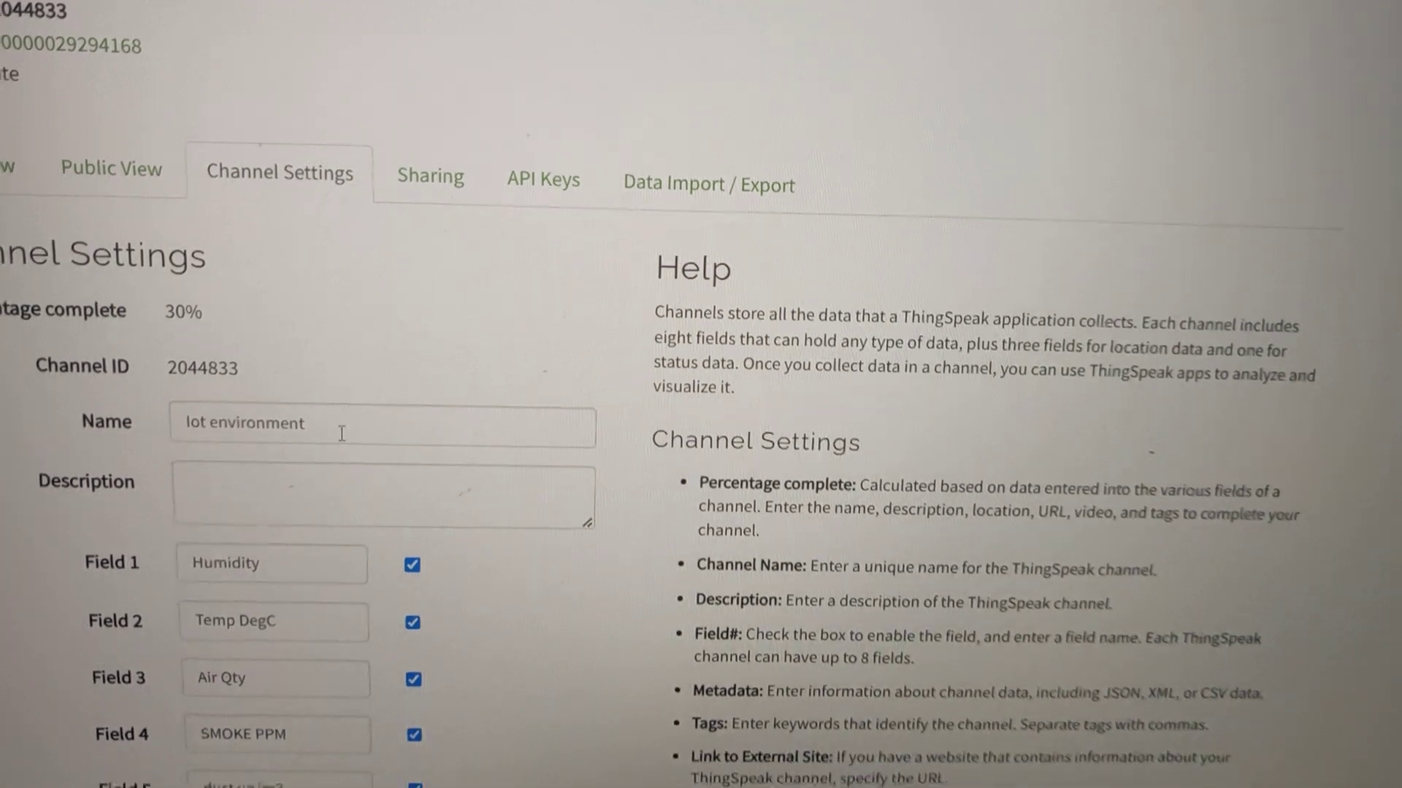
scroll("down", 3)
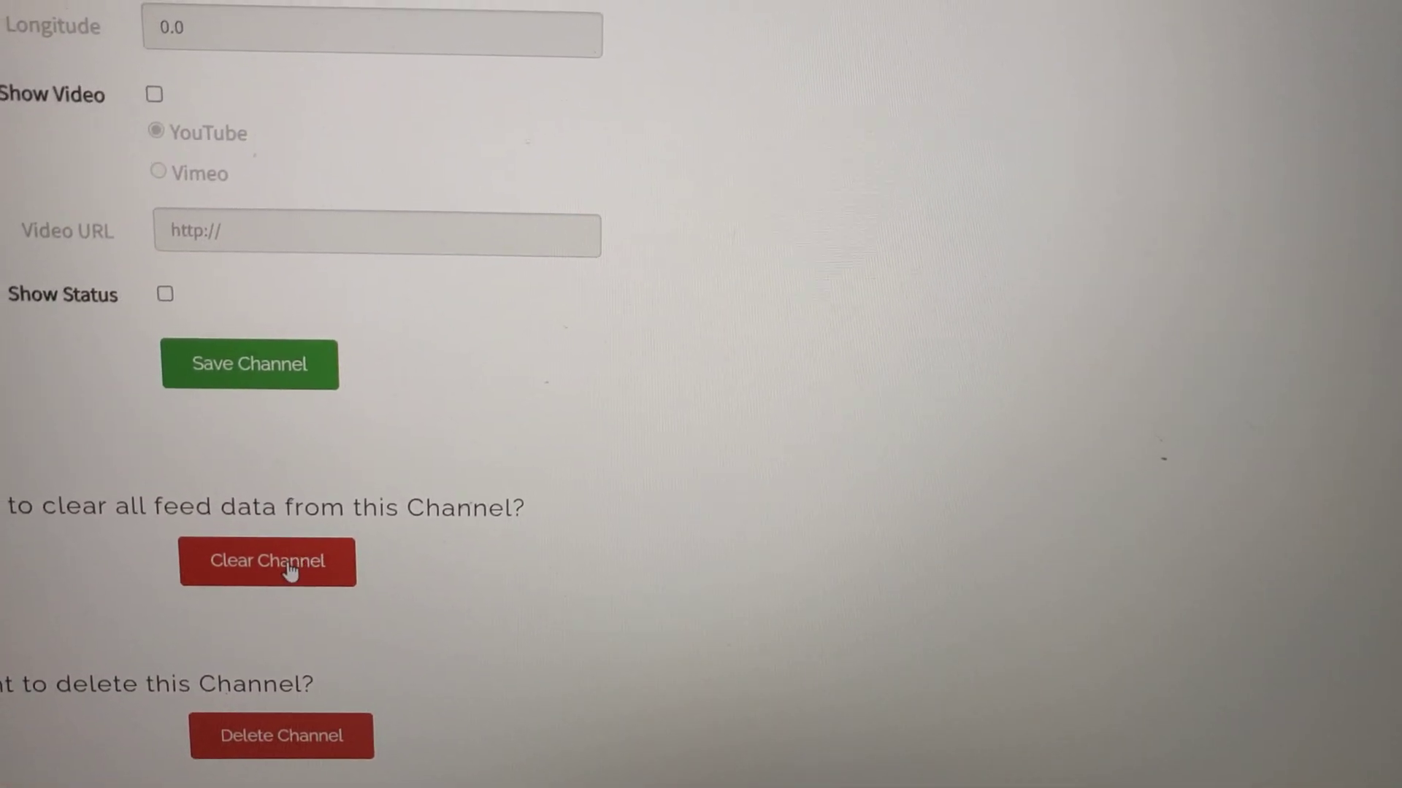
left_click(266, 562)
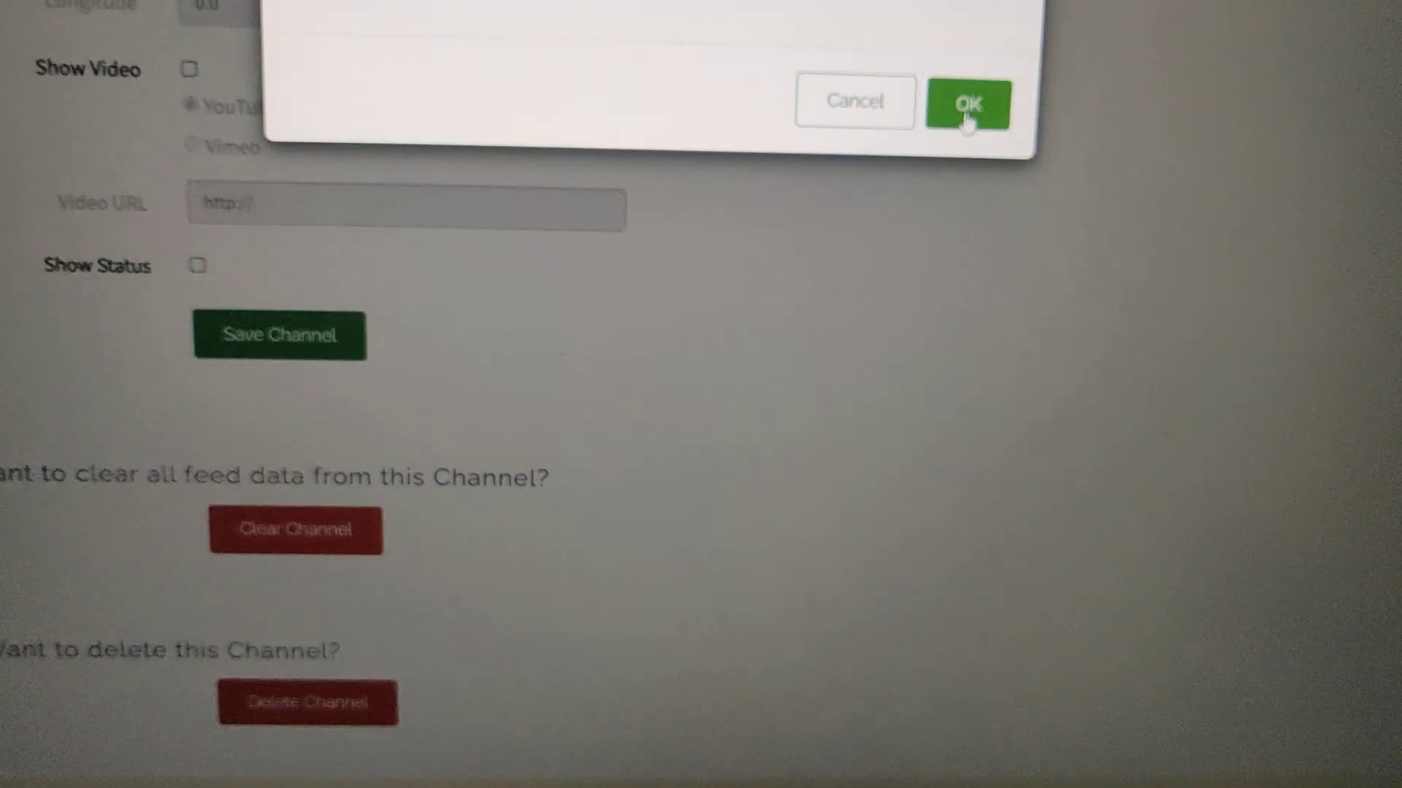
left_click(968, 102)
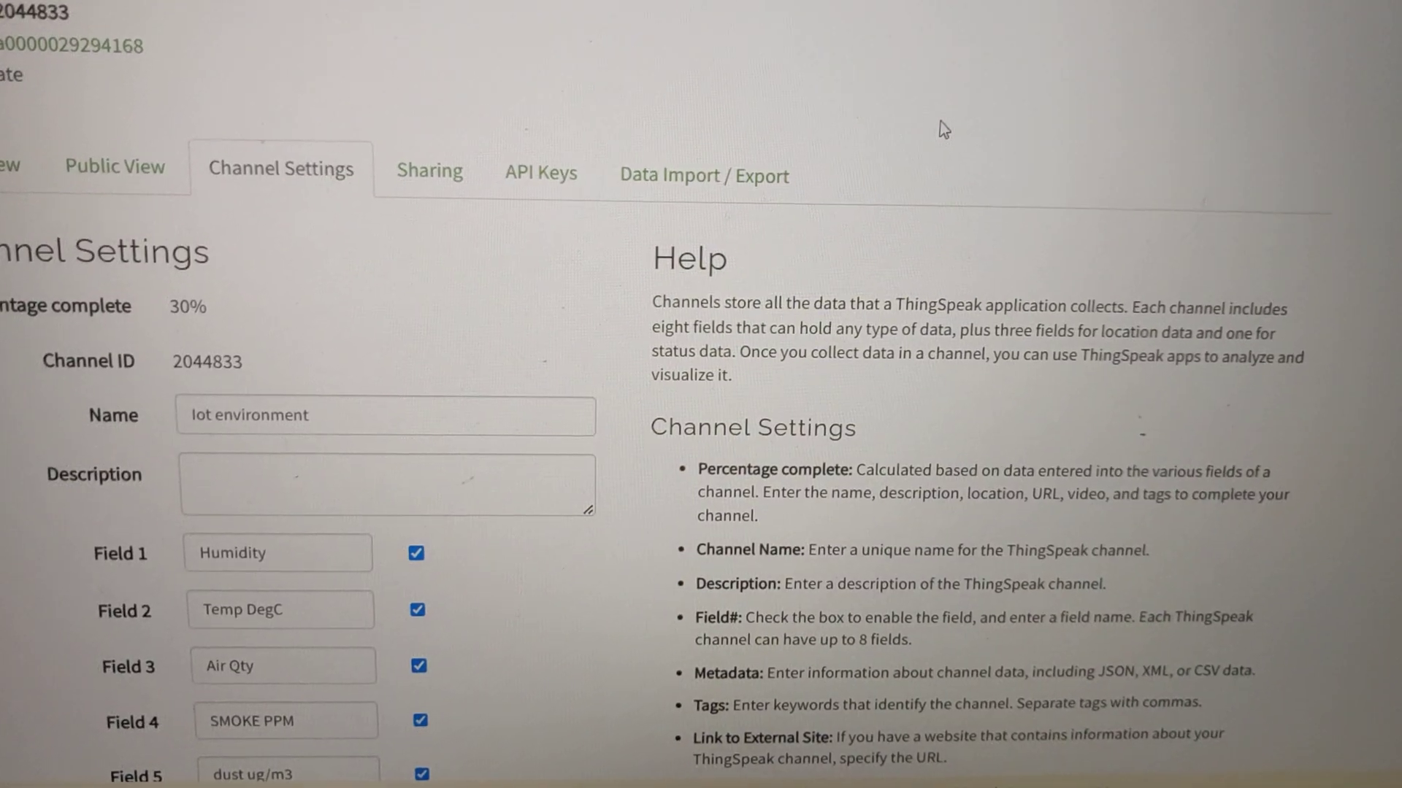
scroll("down", 3)
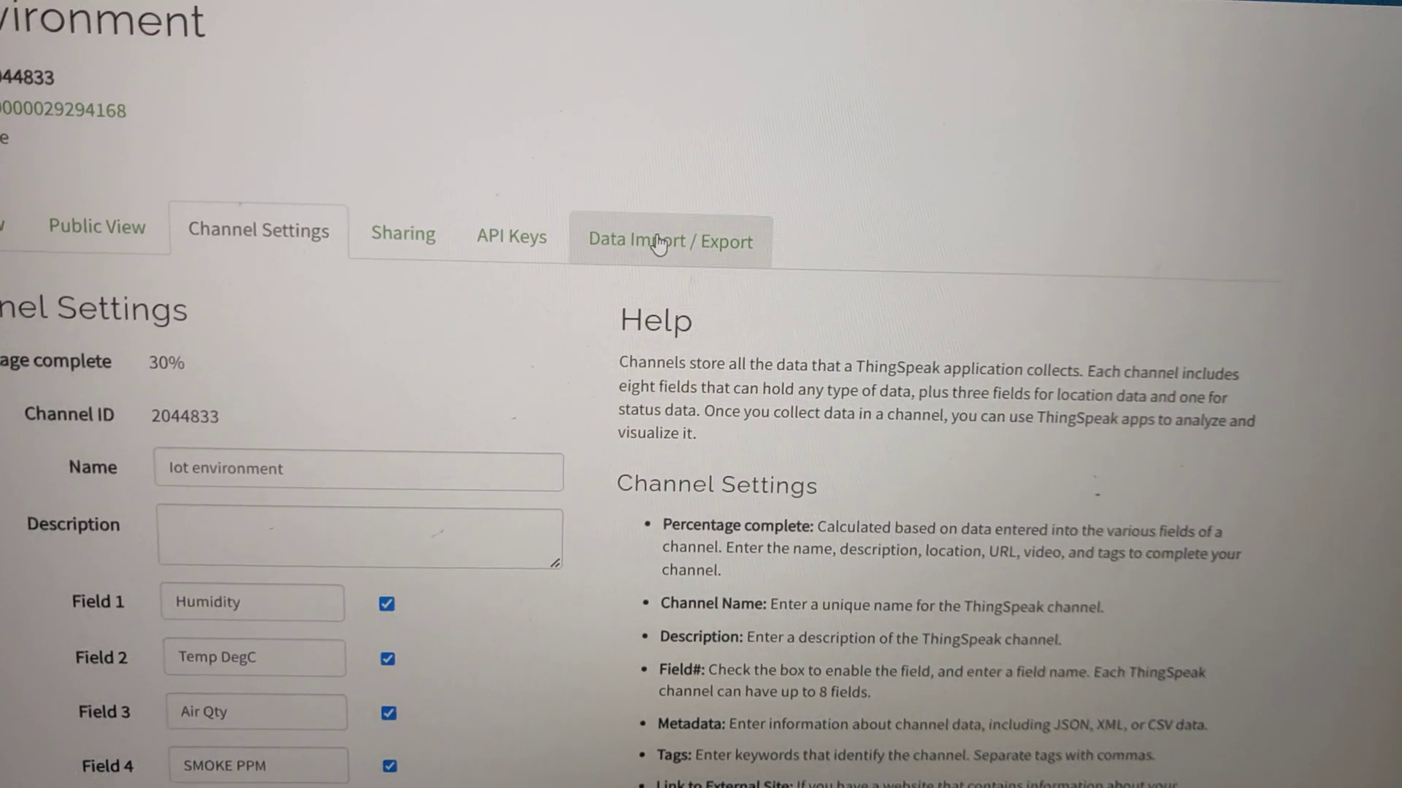
Step: Show the Private View Field 1–4 charts, each plotting one reading at 18:00:31
left_click(96, 226)
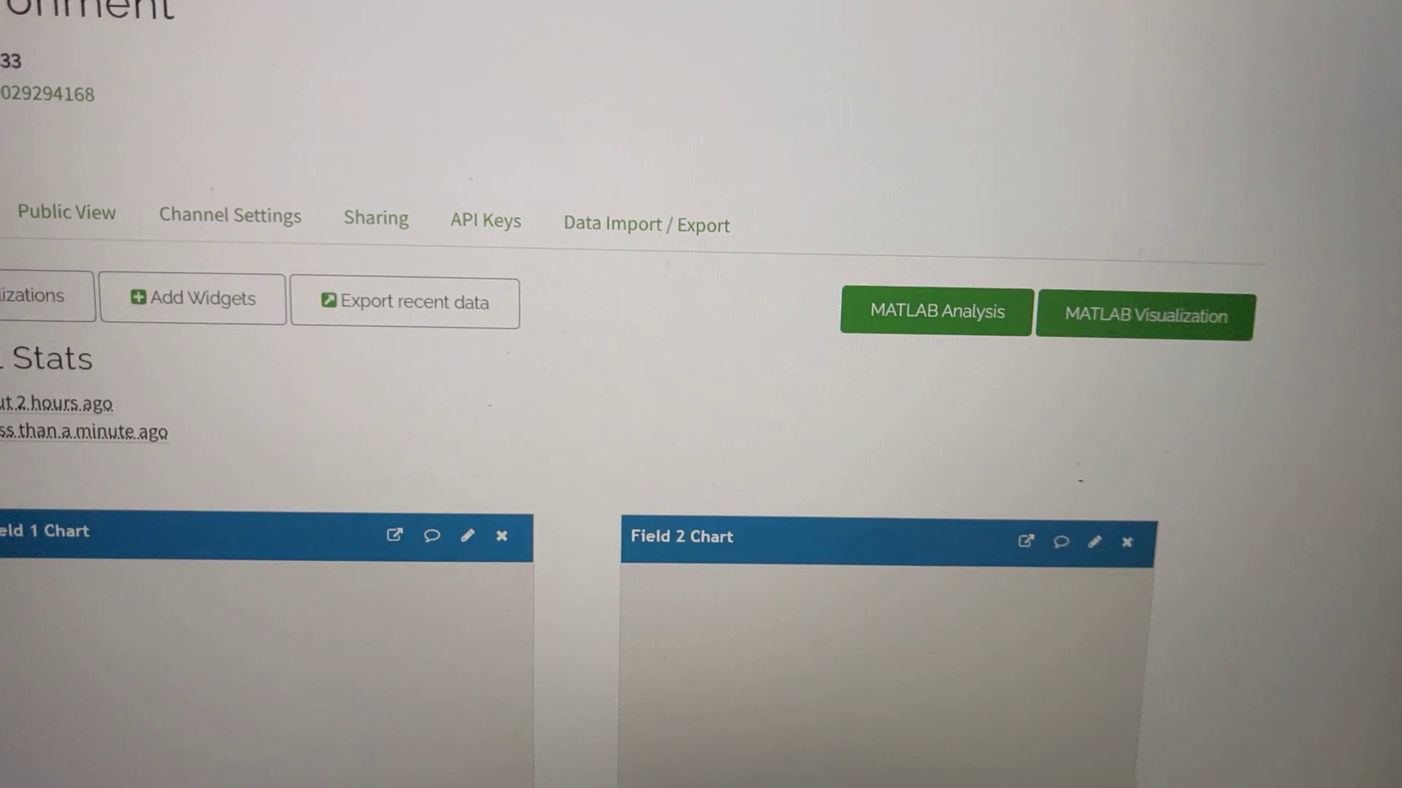
scroll("down", 3)
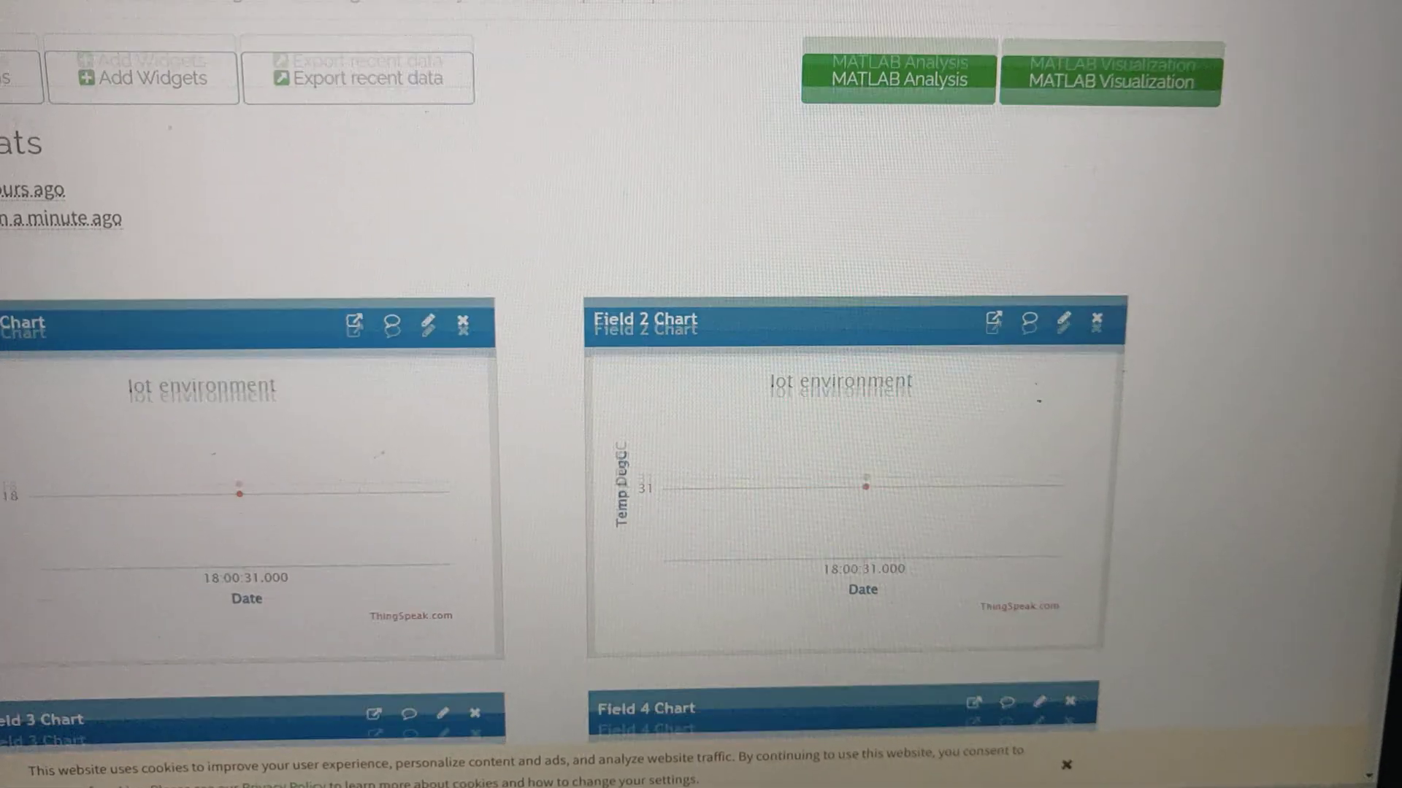
scroll("down", 3)
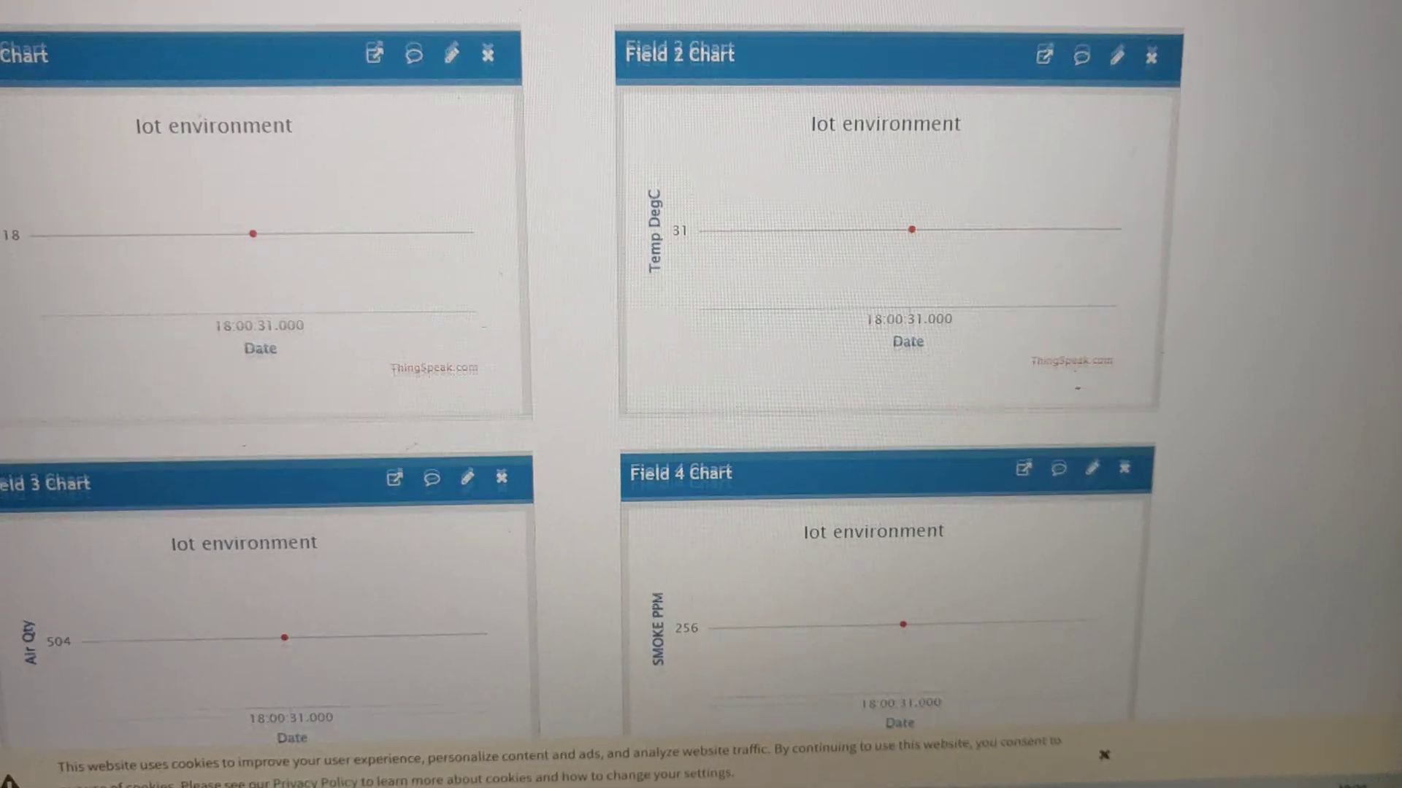
mouse_move(253, 233)
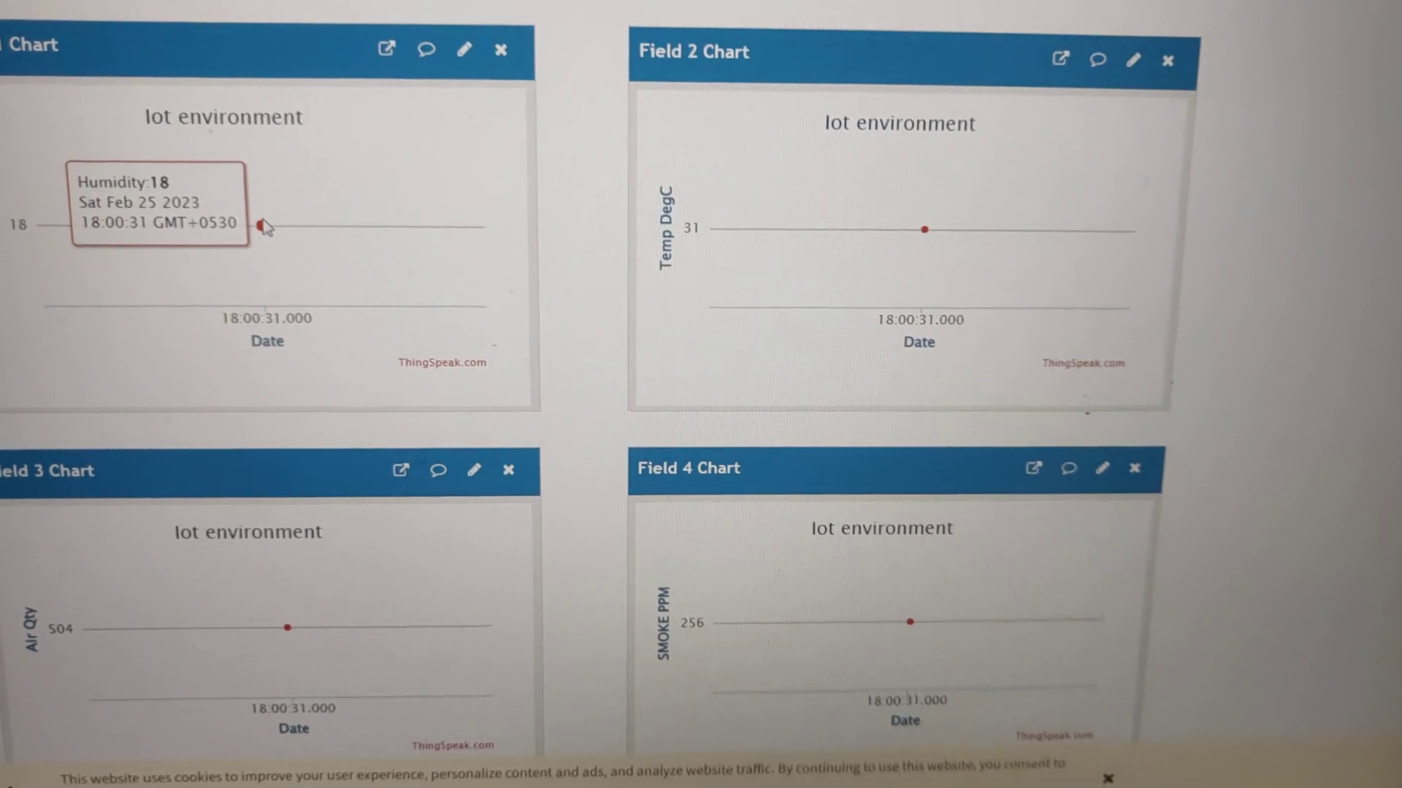